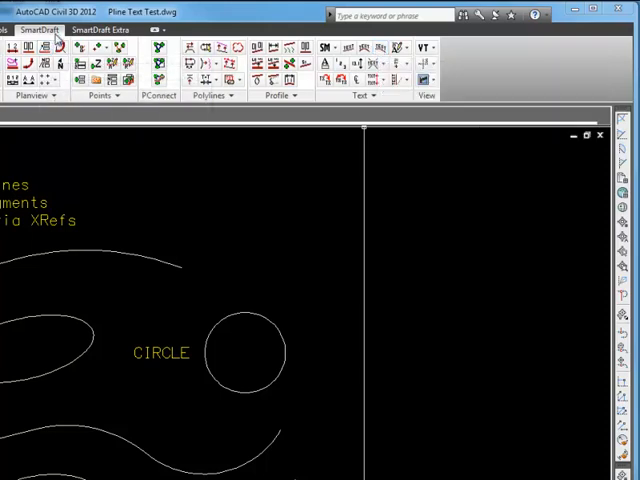
mouse_move(378, 48)
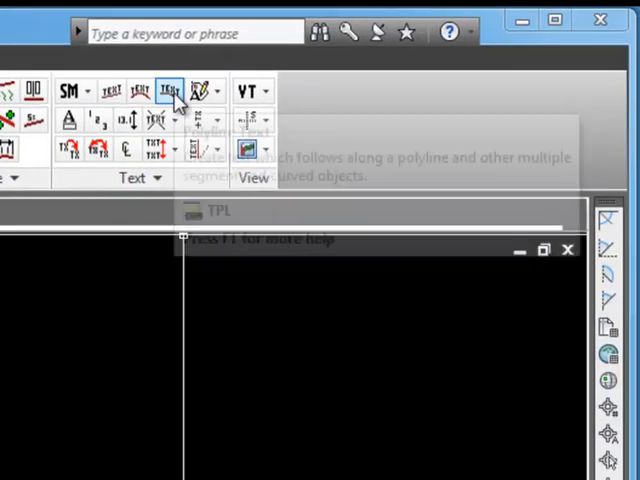
mouse_move(172, 92)
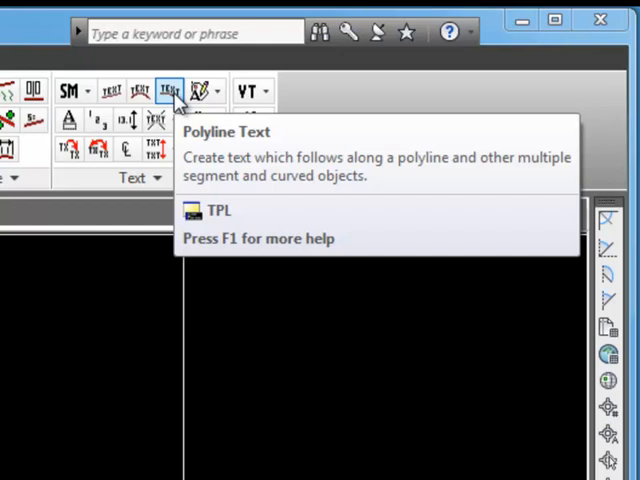
- Start Polyline Text (TPL) to place curved labels along the arc, ellipse, circle, polyline and spline
click(170, 90)
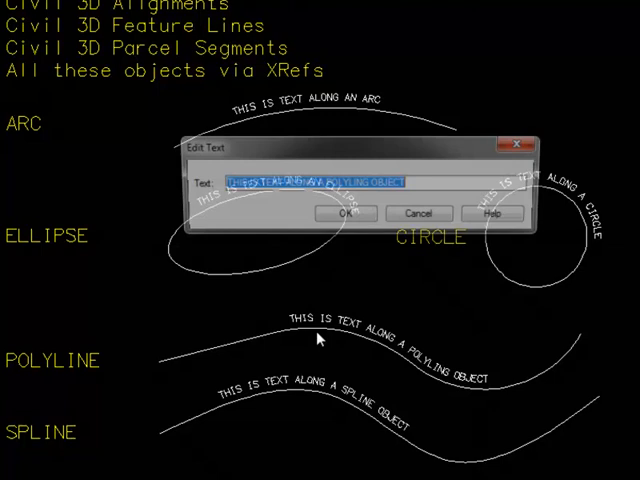
- Replace the polyline label text with THIS IS THE NEW VALUE and confirm the Edit Text dialog
text(THIS)
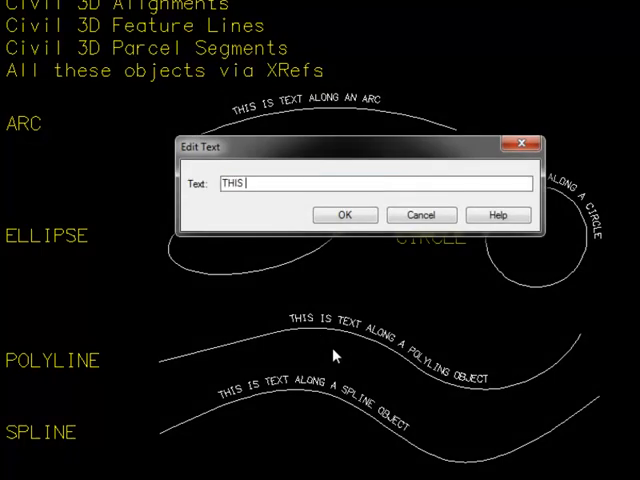
text(IS THE NE)
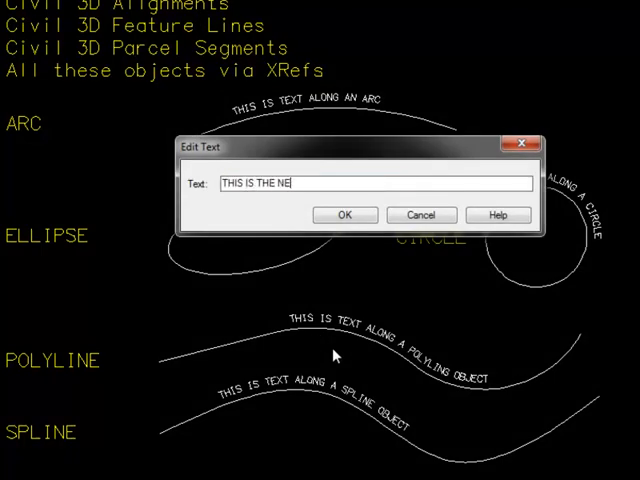
click(344, 214)
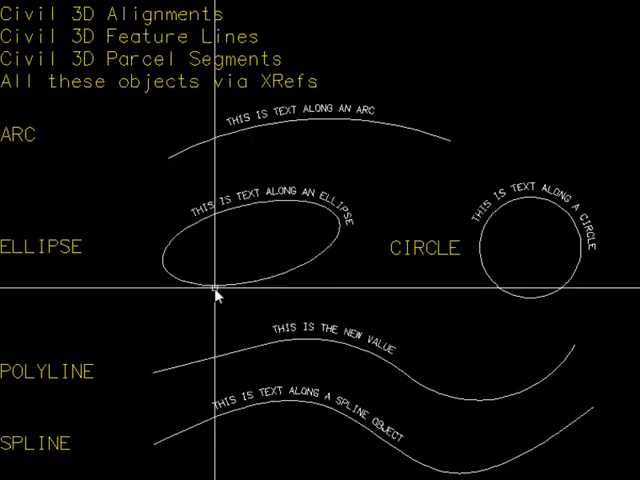
- Pick the circle's curved label to bring up the SmartDraft label-editing options
click(530, 244)
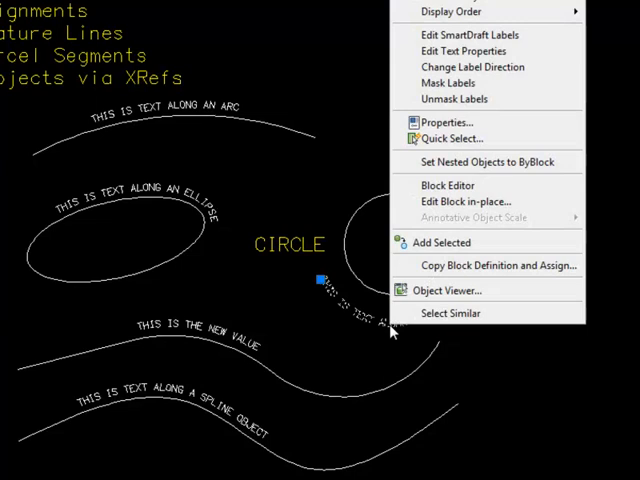
mouse_move(484, 68)
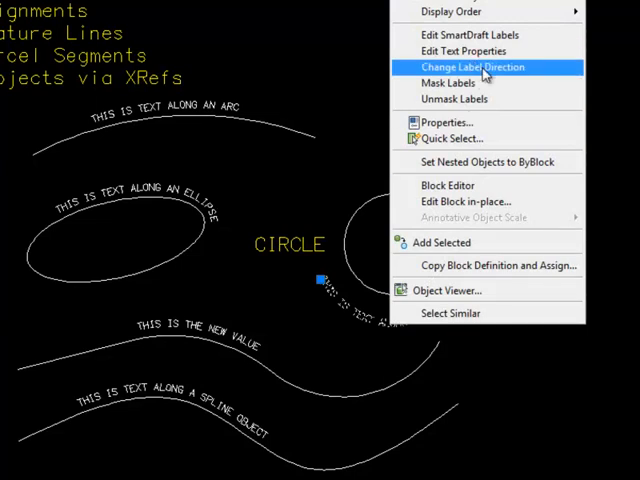
mouse_move(462, 52)
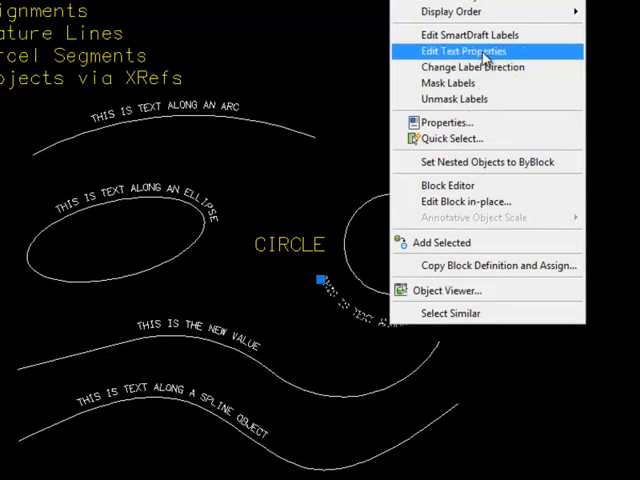
- Set the circle label's text height to 10 in Edit Text Properties
click(464, 52)
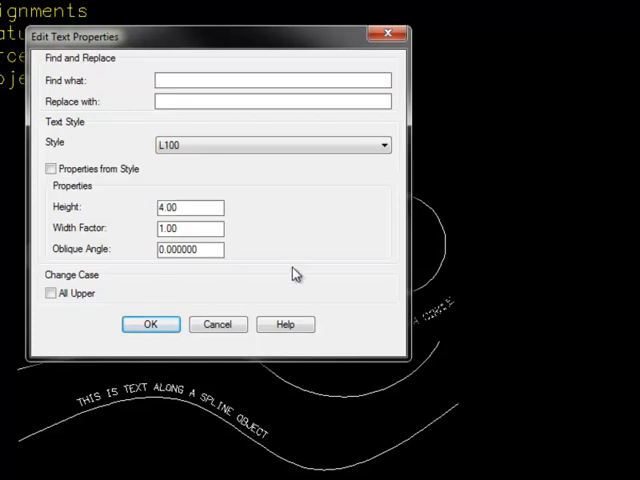
text(10)
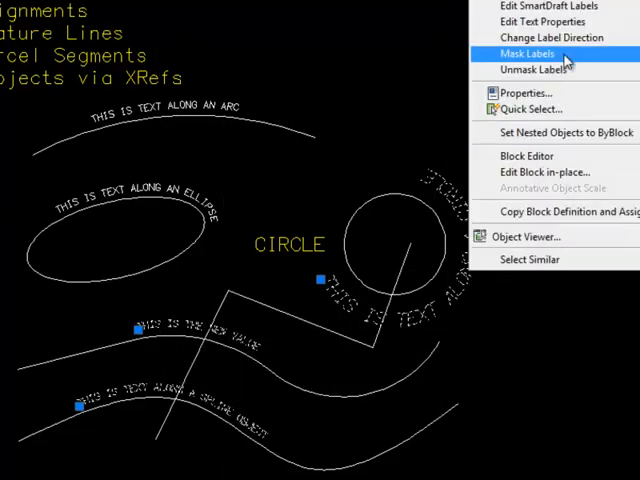
- Apply Mask Labels to the polyline and spline texts so linework behind them is hidden
click(528, 52)
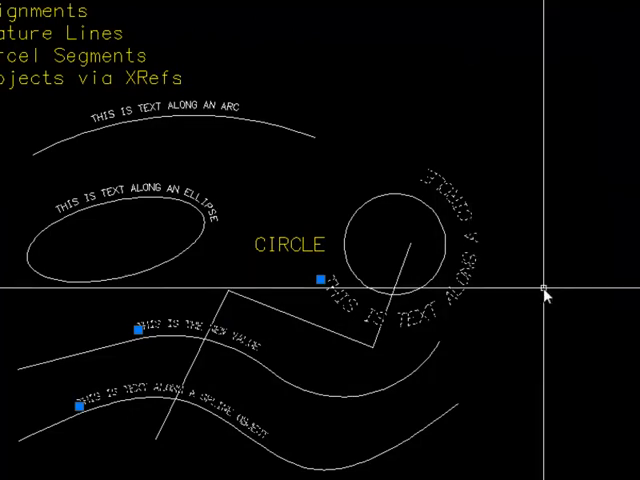